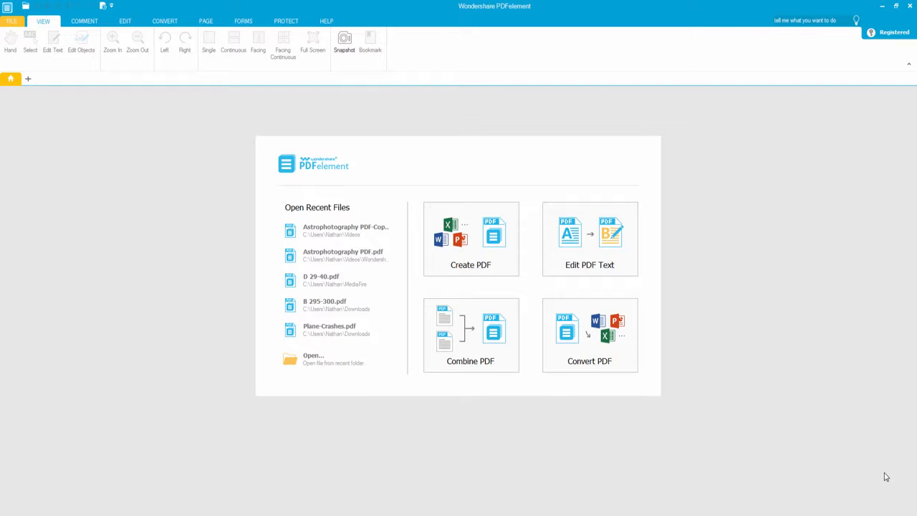
mouse_move(4, 498)
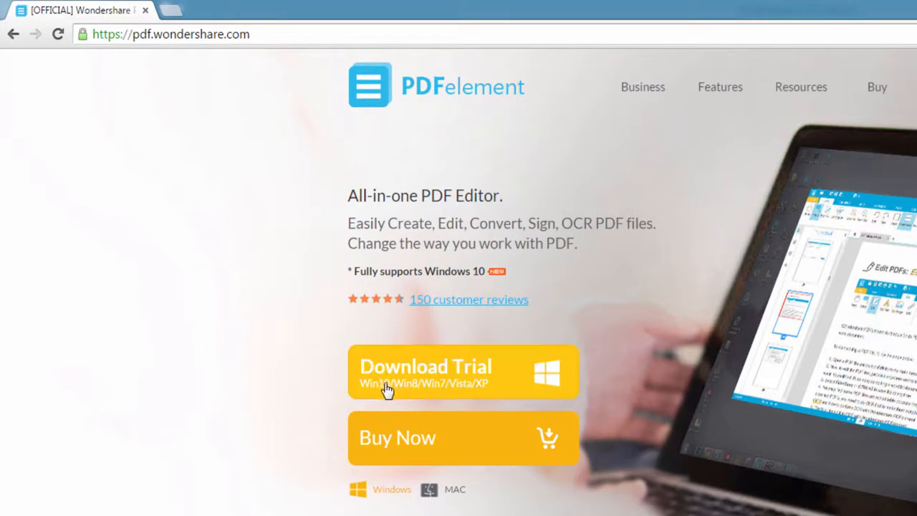
mouse_move(265, 301)
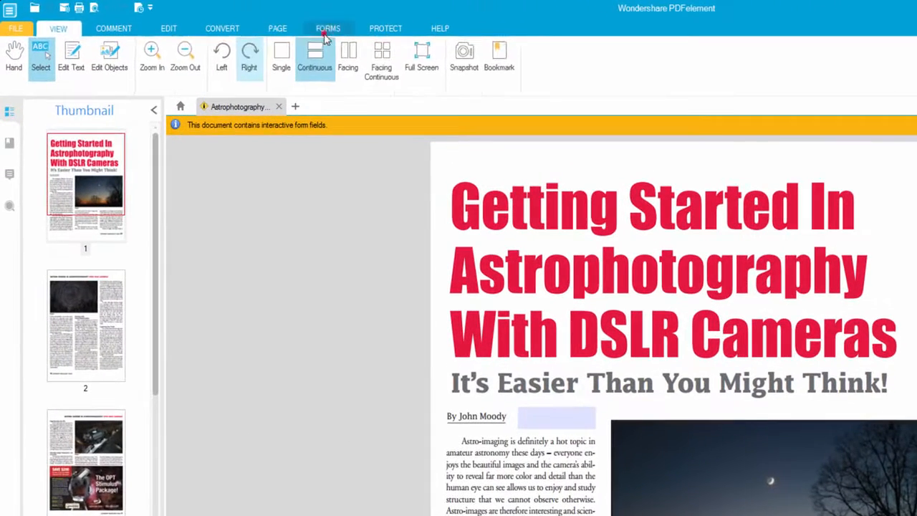
Switch to the Forms tools and pick the Check Box tool
click(328, 28)
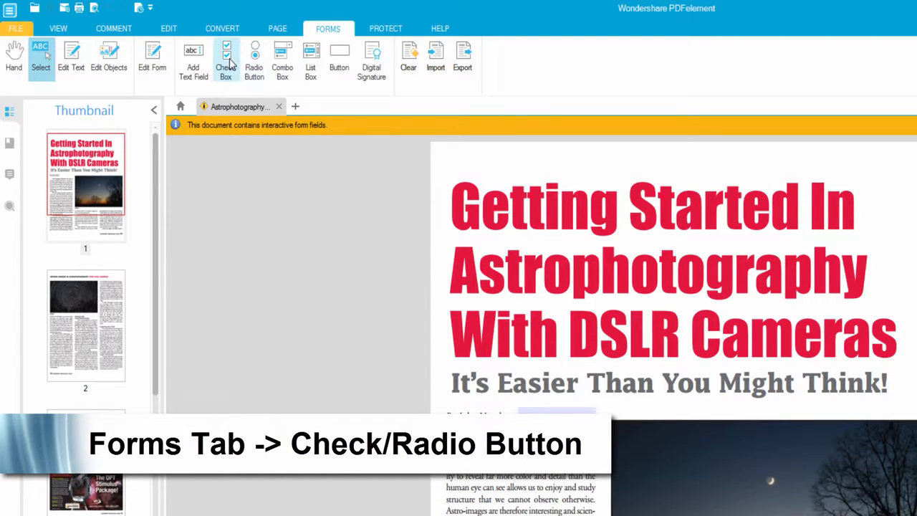
click(225, 59)
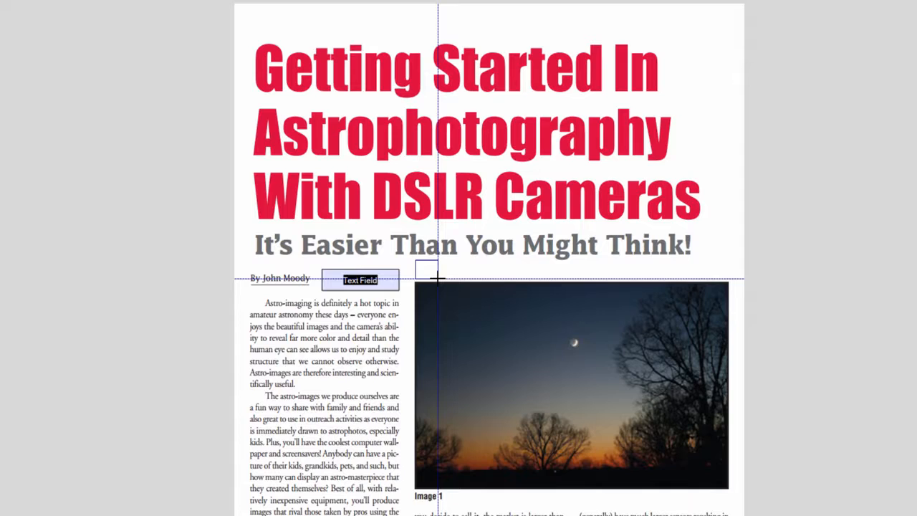
Place a check box above the photo's top-left corner and name it 'Check'
click(426, 271)
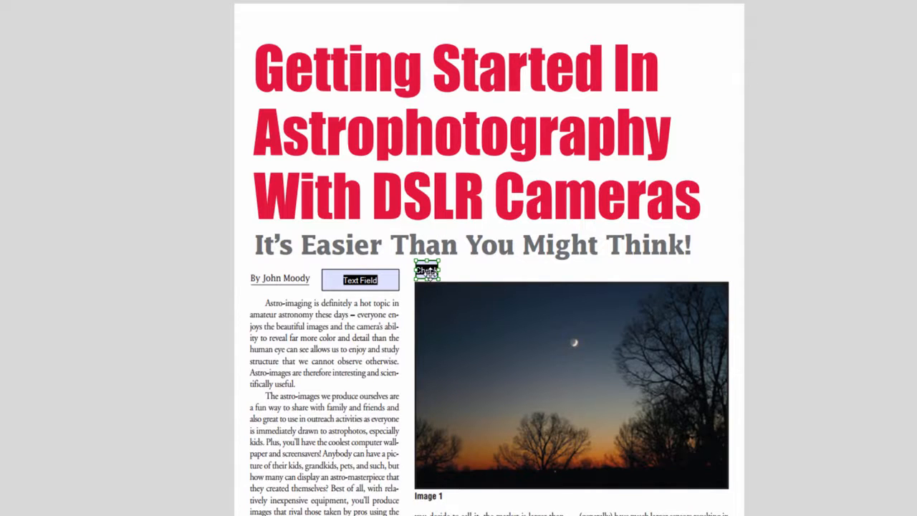
double_click(426, 270)
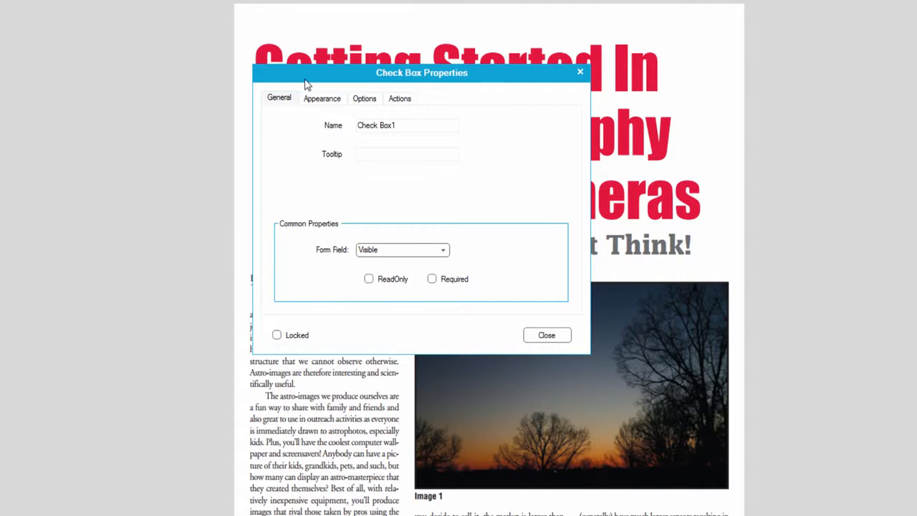
click(406, 124)
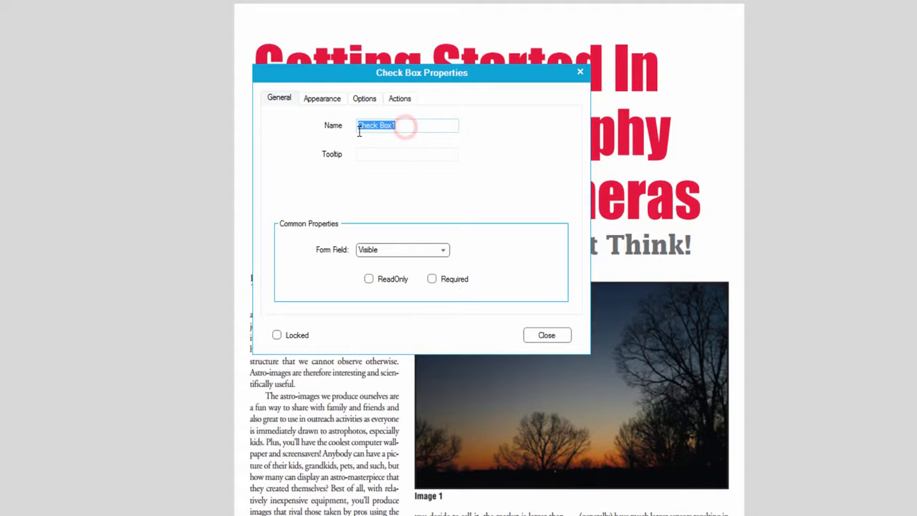
text(Ch)
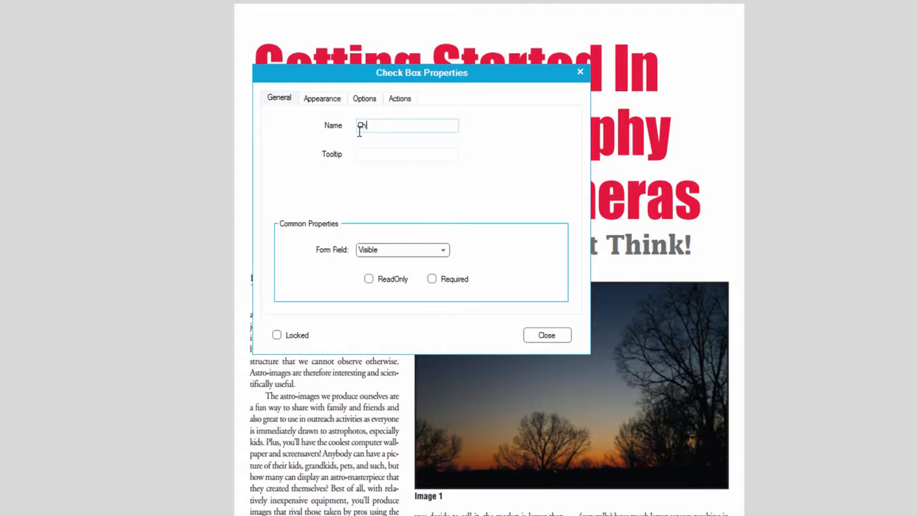
text(eck)
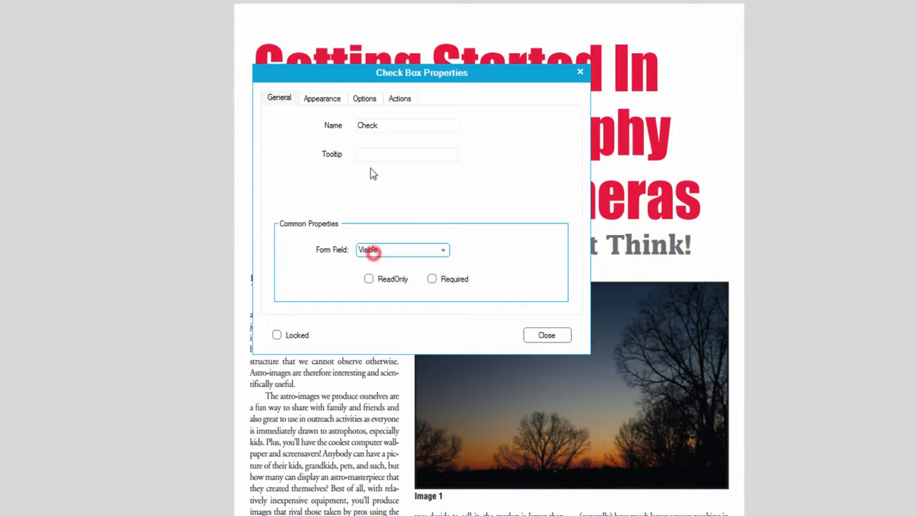
Review the check box's Appearance and Options settings, then close its properties
click(322, 99)
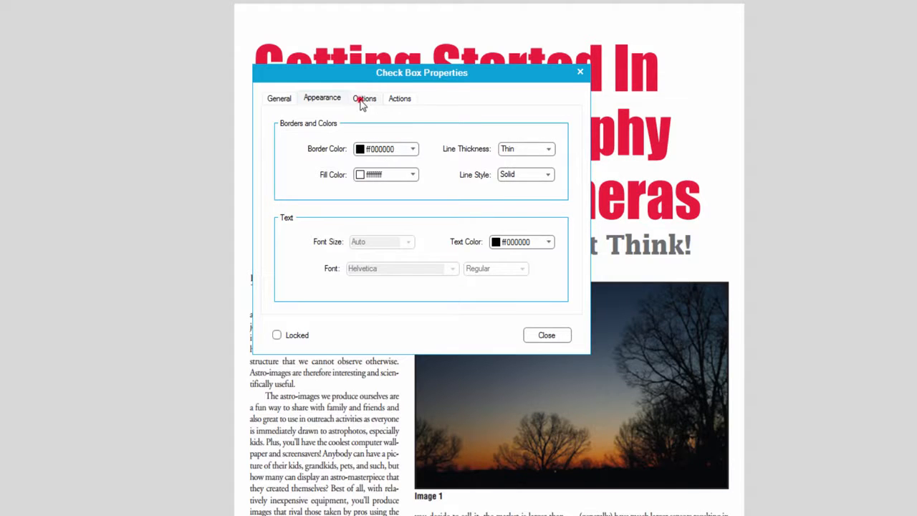
click(363, 98)
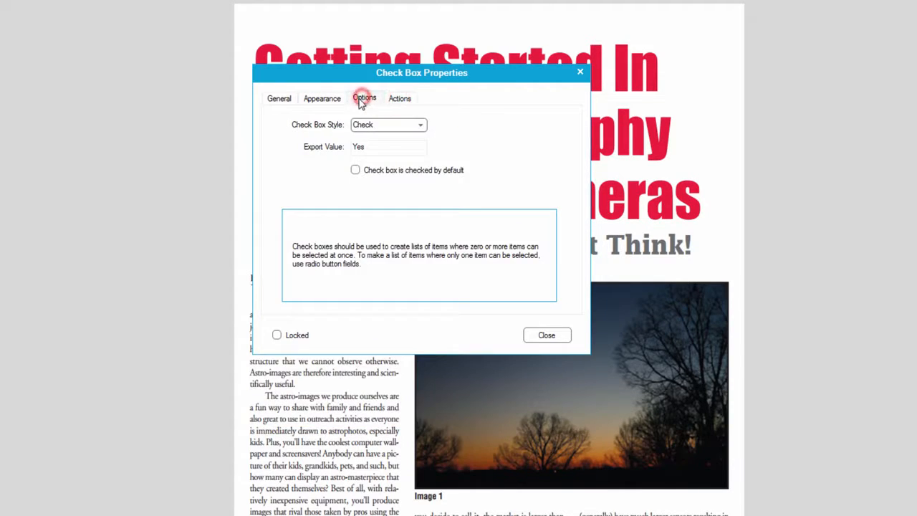
click(322, 98)
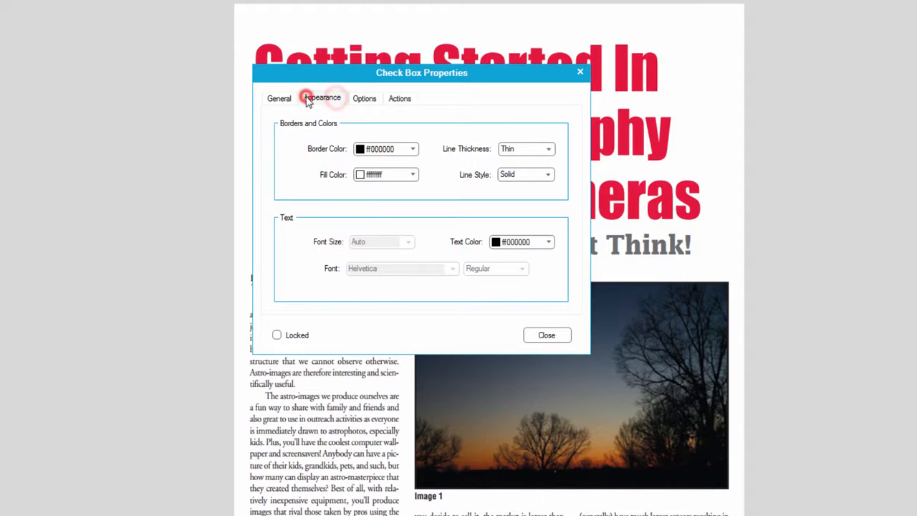
click(546, 334)
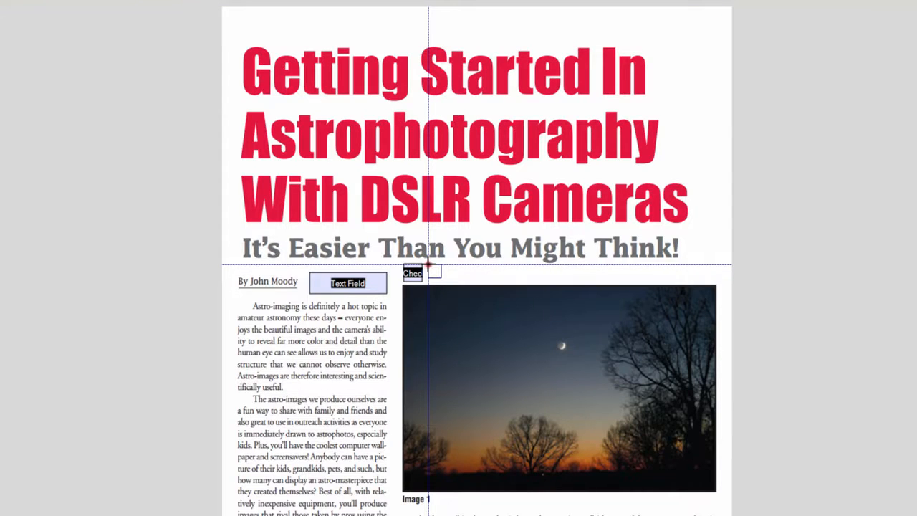
Place a radio button beside the check box and open its properties
double_click(422, 273)
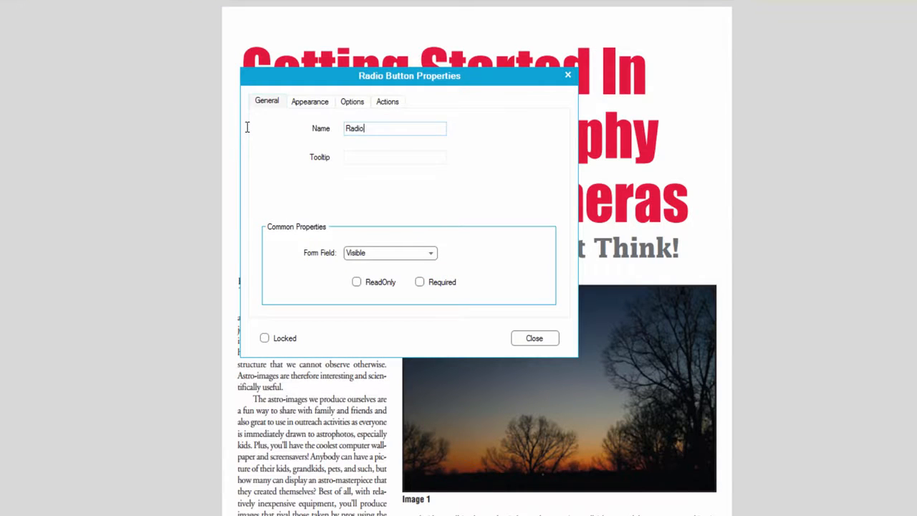
Set the radio button's border colour to #938953 with Medium line thickness
click(309, 101)
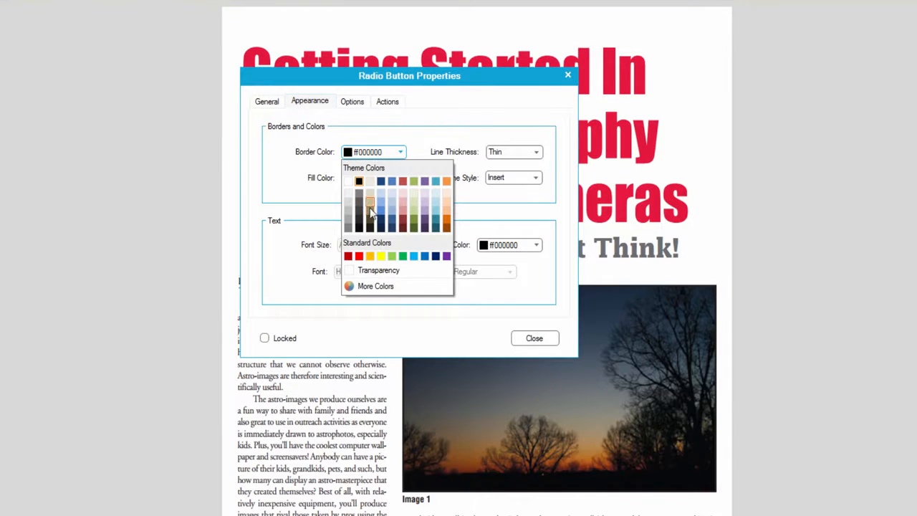
click(359, 199)
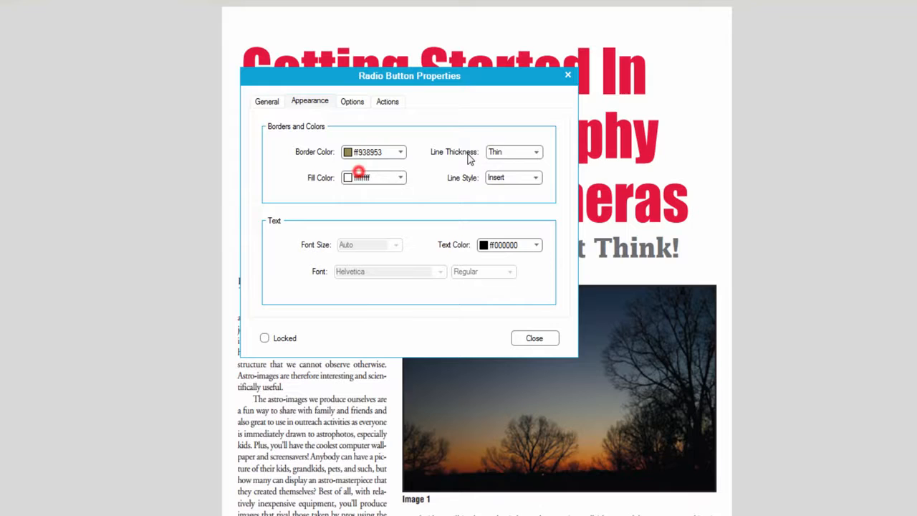
click(512, 151)
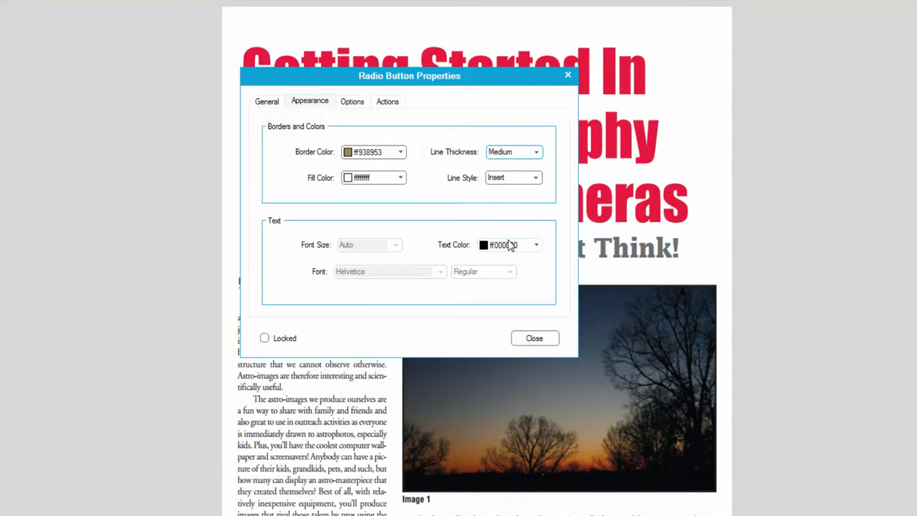
click(533, 338)
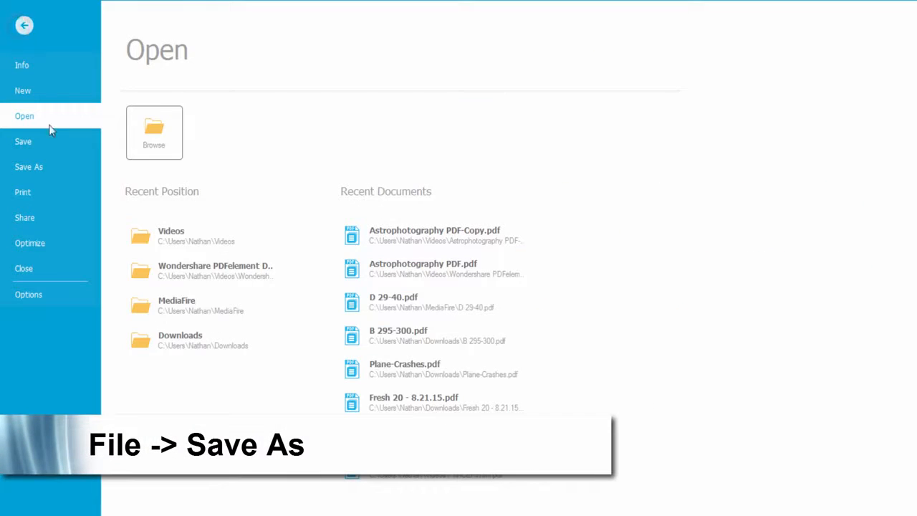
Save the edited article as a new copy in the Videos folder
click(28, 167)
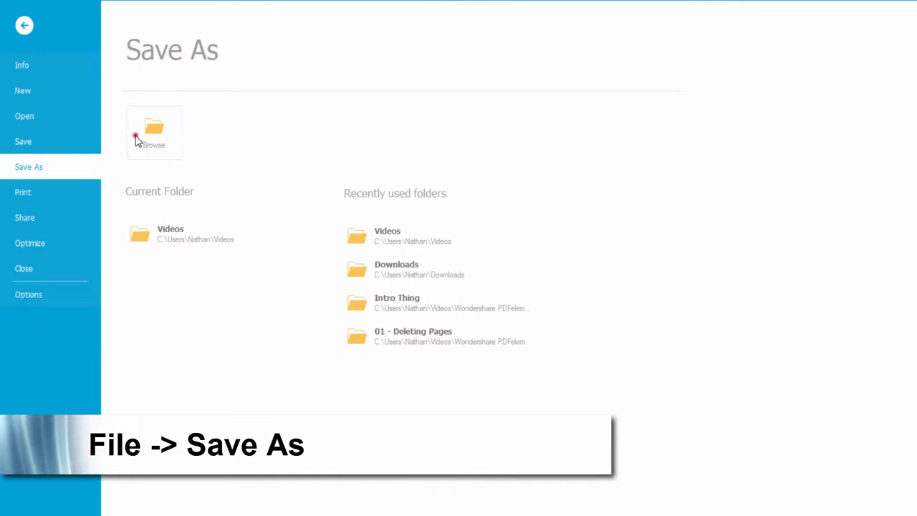
click(153, 129)
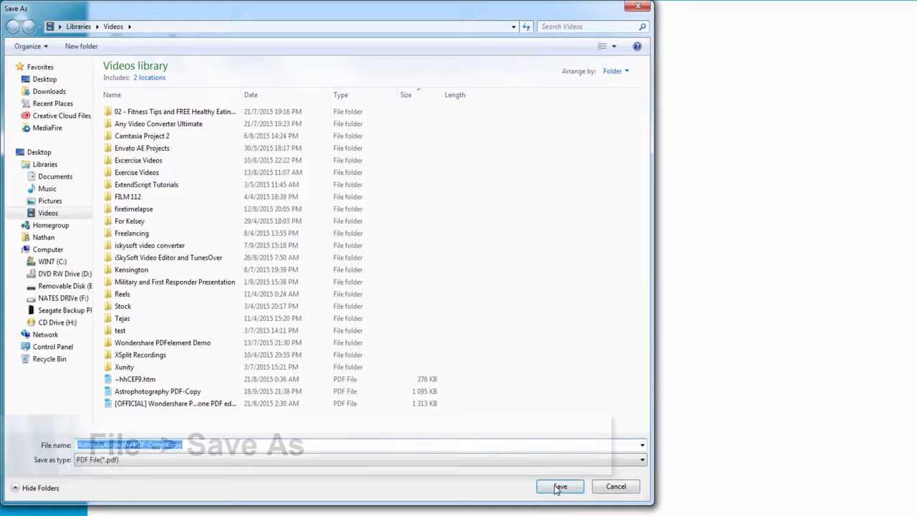
click(559, 486)
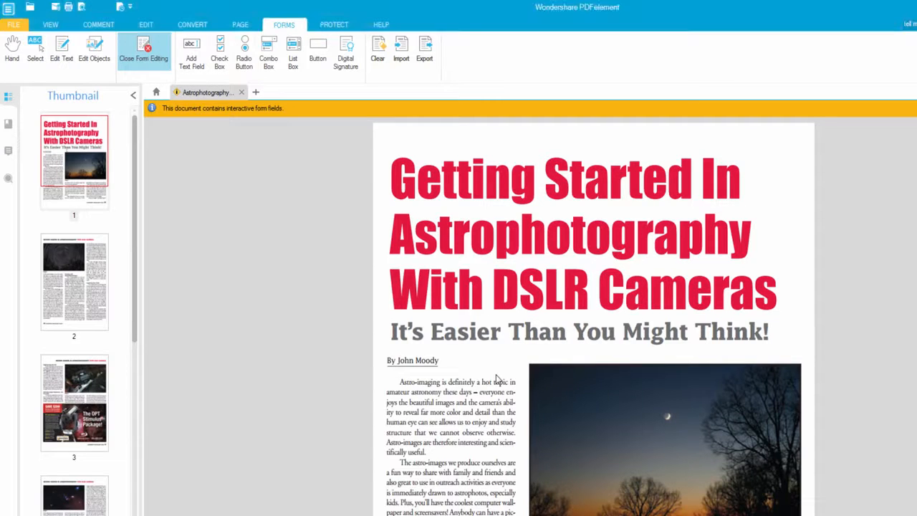